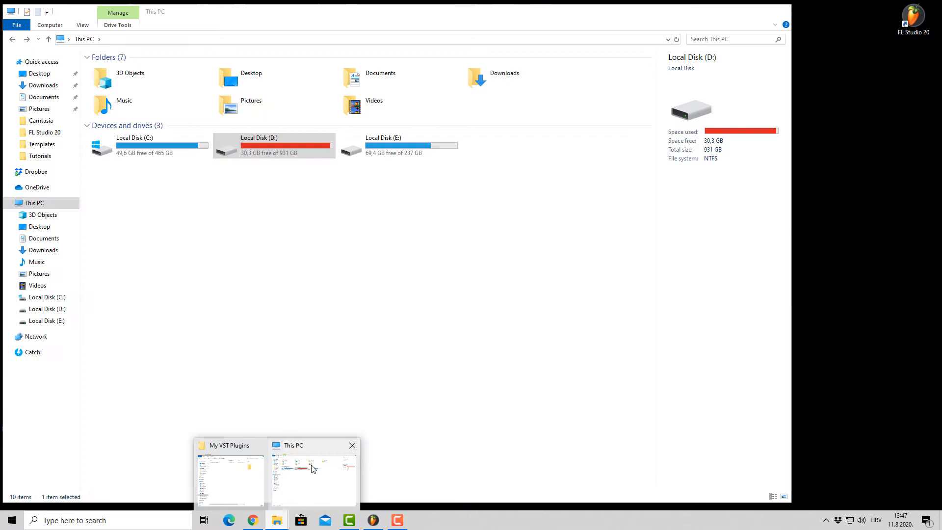
- Switch from File Explorer to FL Studio 20 with its file settings showing
double_click(273, 145)
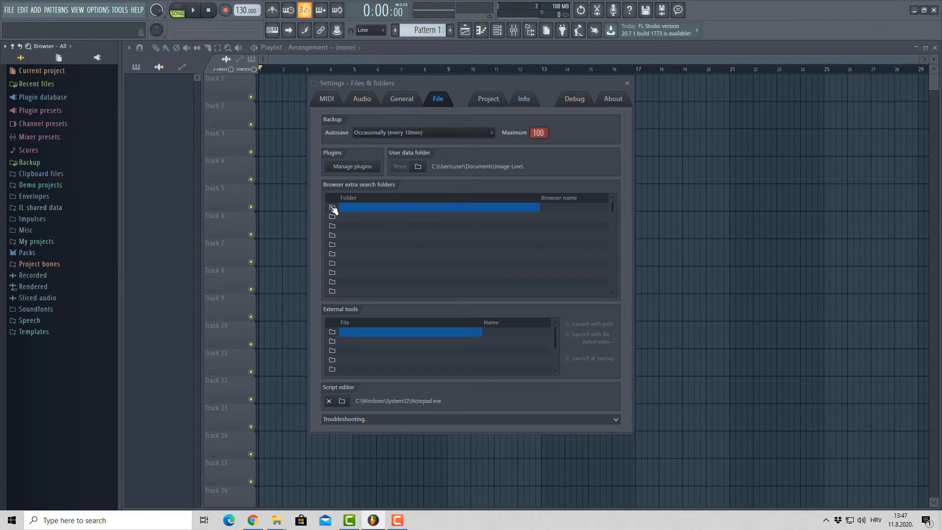
- Set the first browser extra search folder to D:\4 SAMPLES and close Settings
click(332, 208)
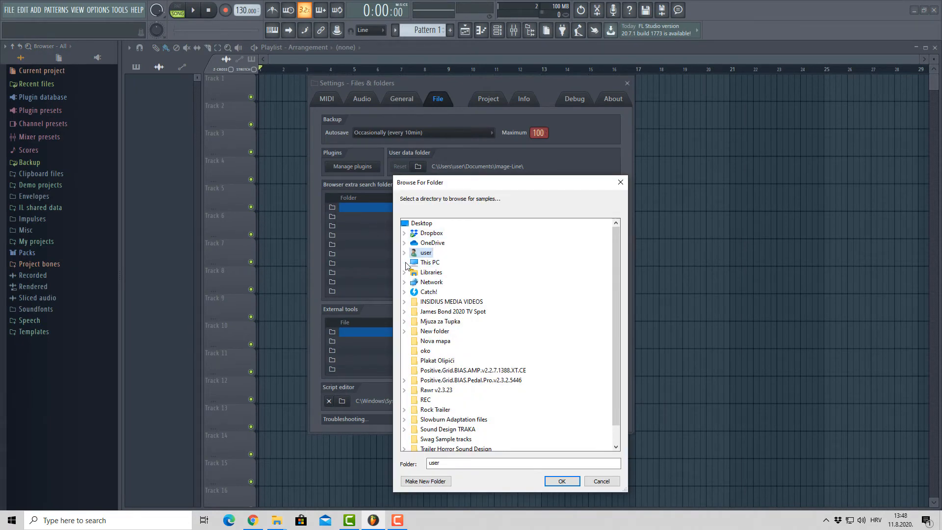
click(405, 262)
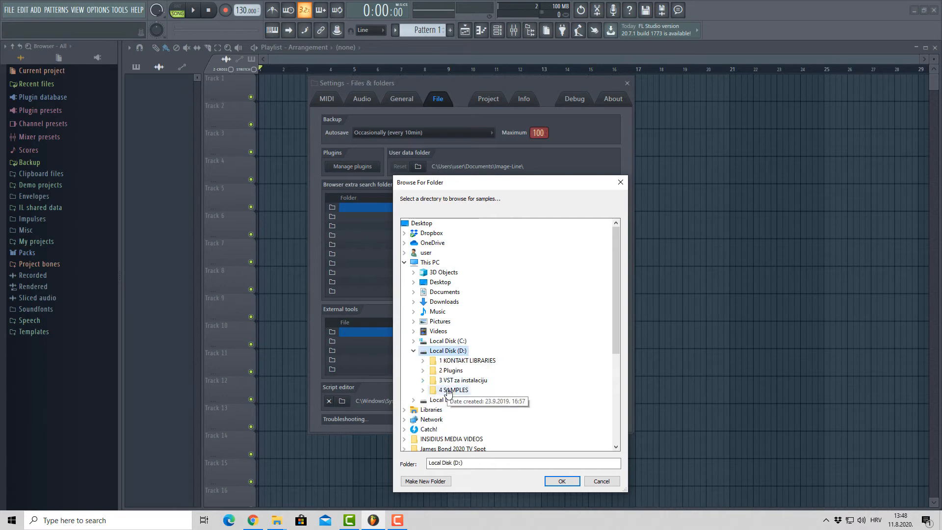
click(561, 481)
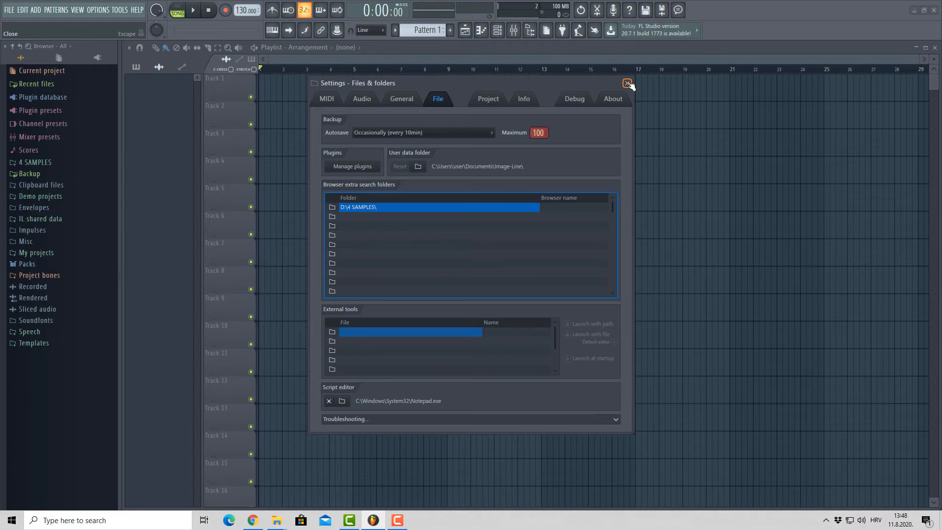
click(627, 83)
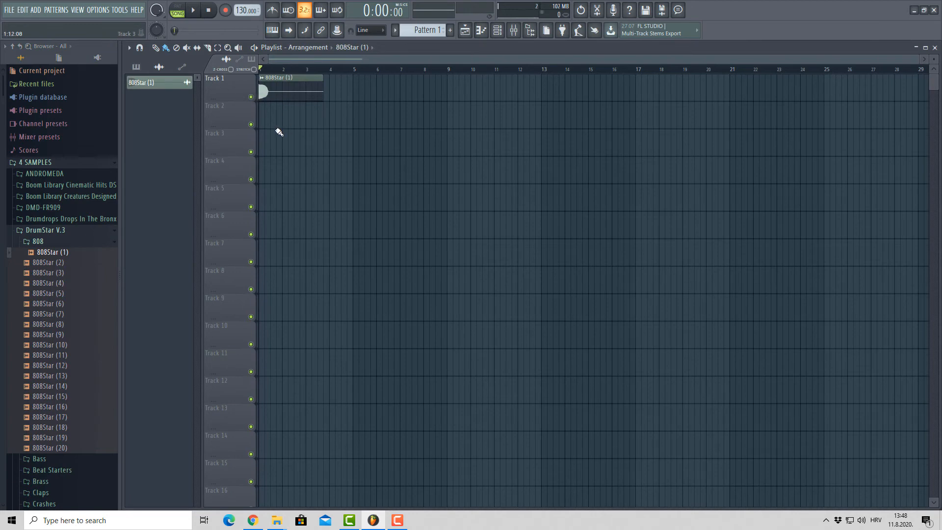
mouse_move(480, 30)
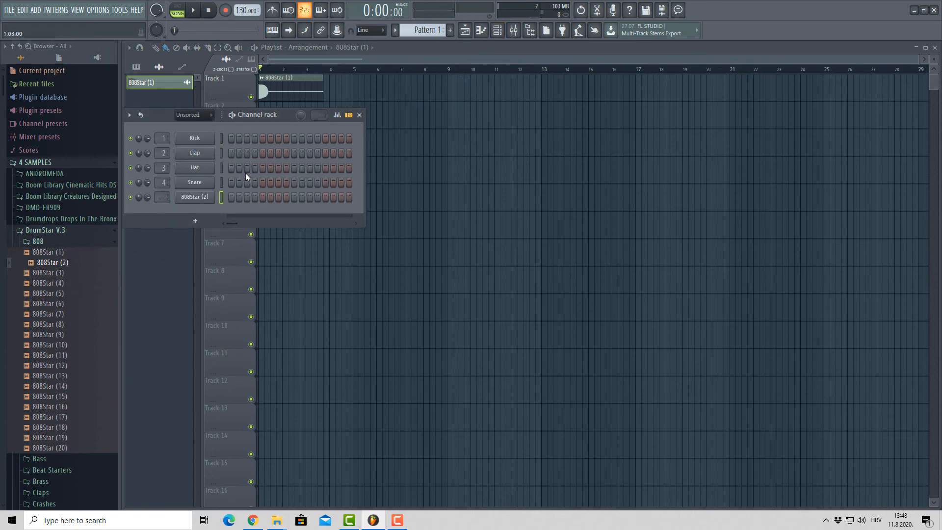
- Set the channel rack filter to All so both 808Star samples are listed
click(194, 115)
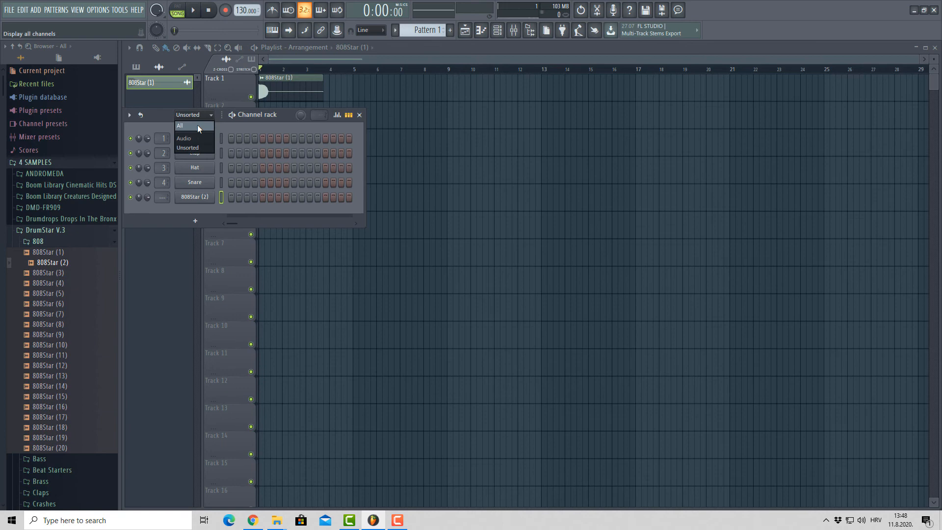
click(180, 126)
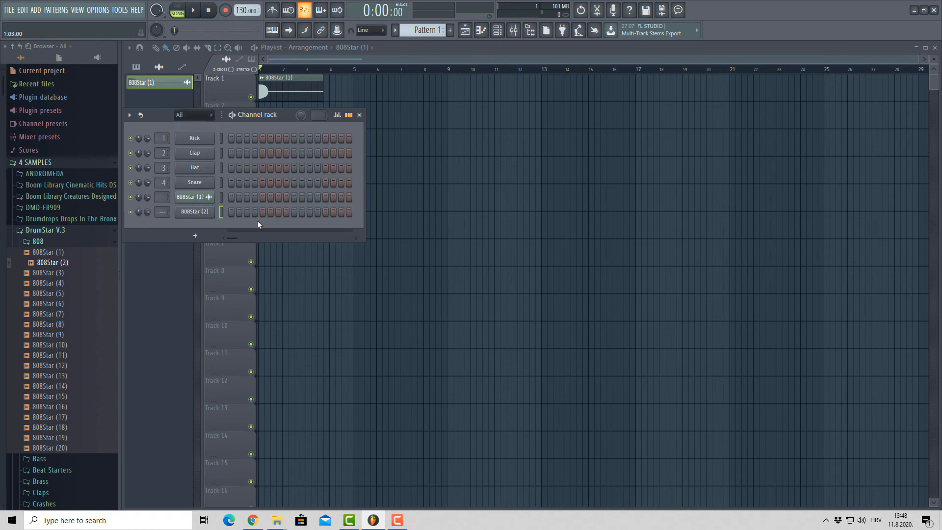